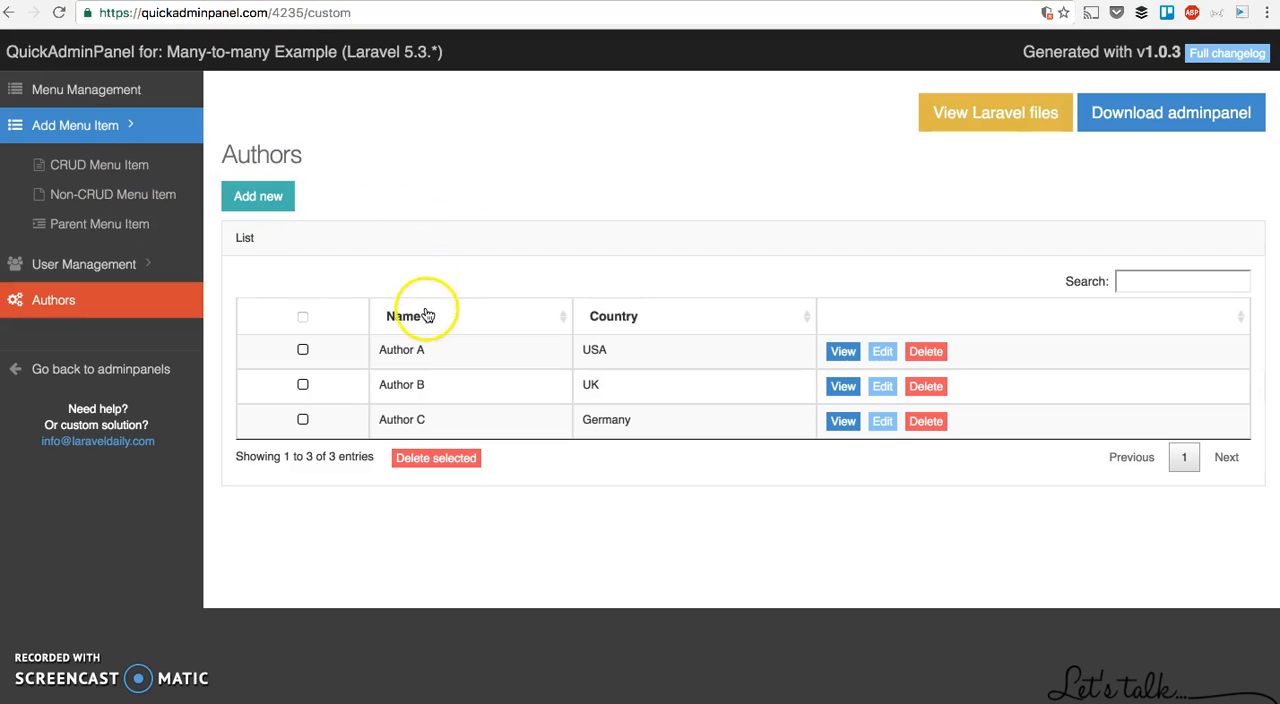
mouse_move(442, 248)
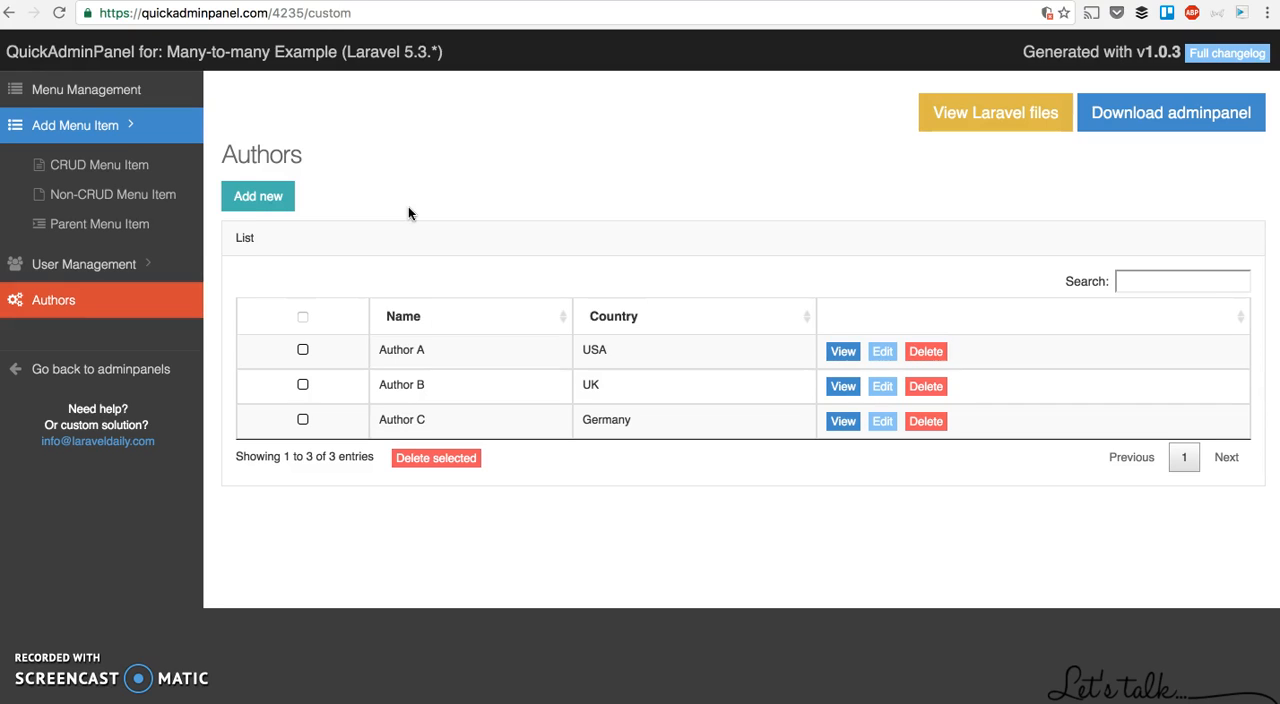
mouse_move(404, 212)
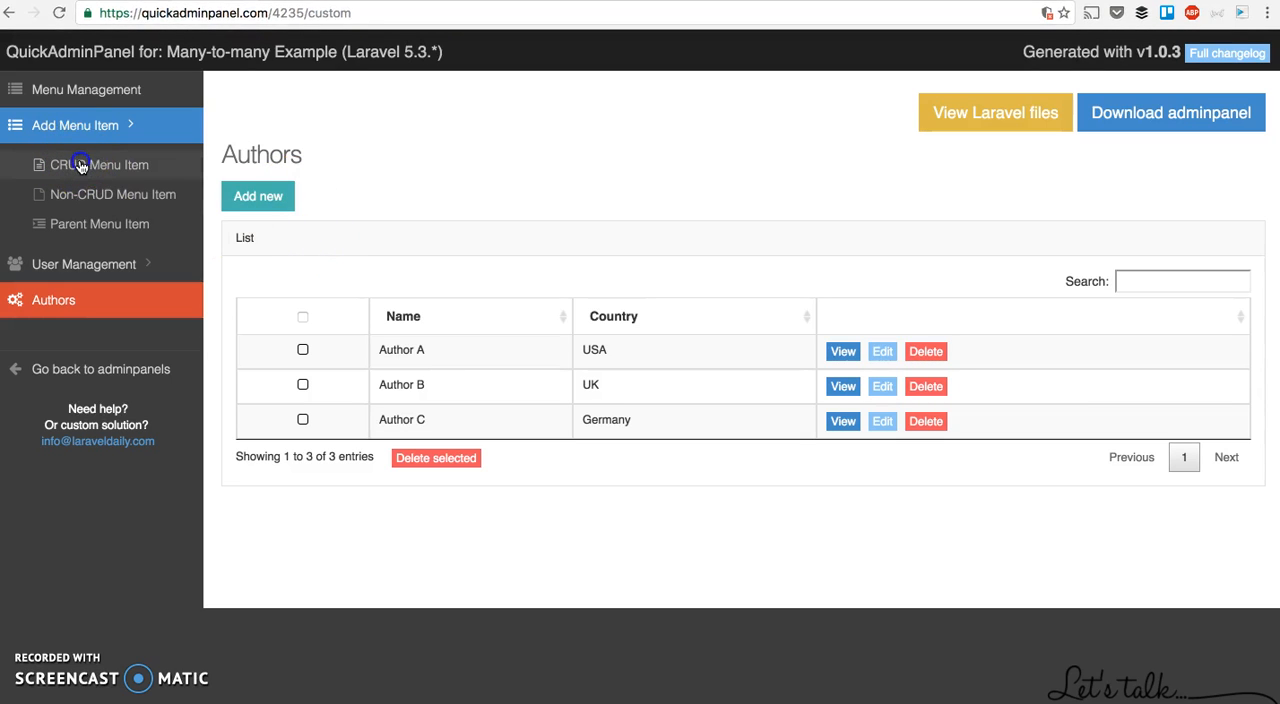
Step: Start a new CRUD titled Albums with a Text field 'title' labelled Title, ready for a second field
left_click(98, 164)
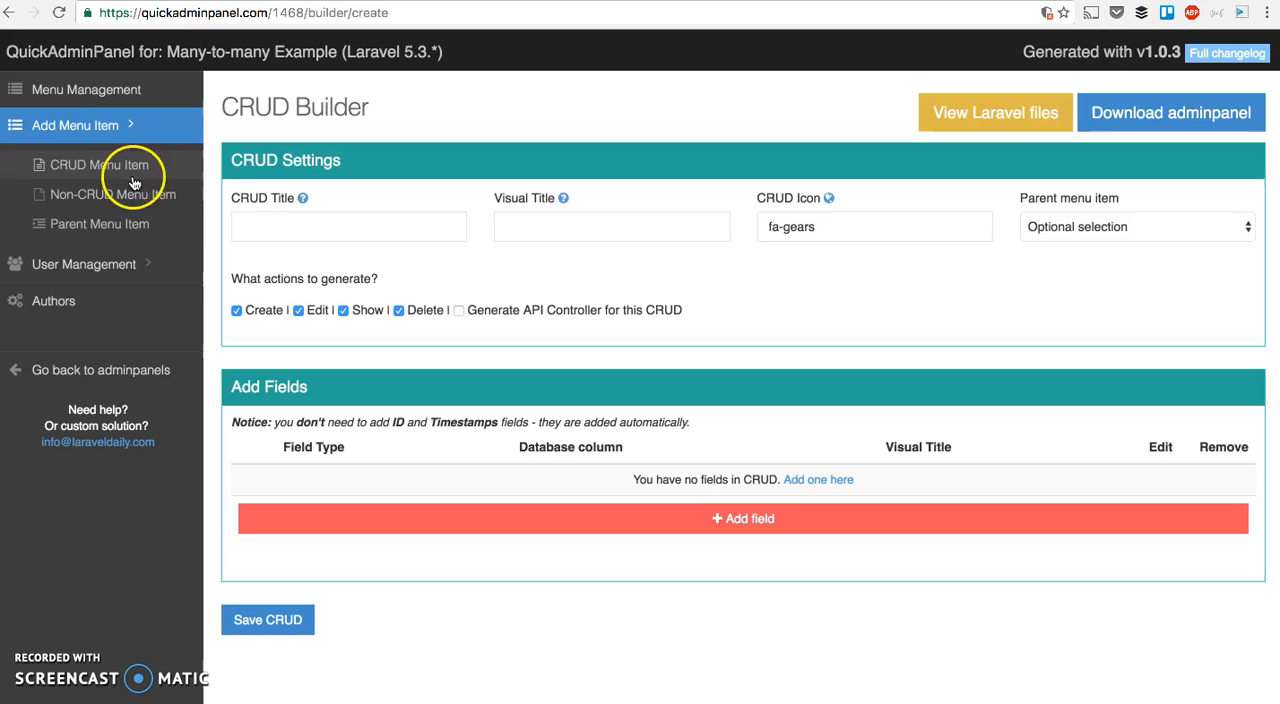
type("Al")
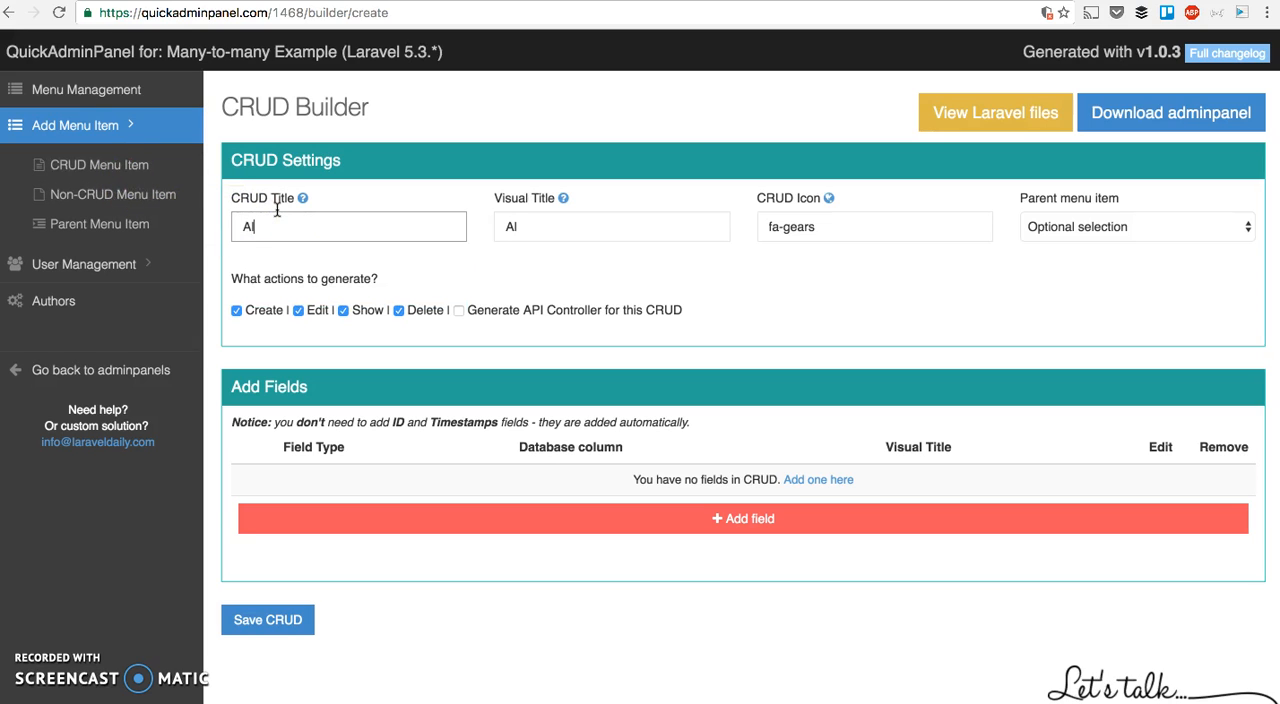
type("bums")
type("T")
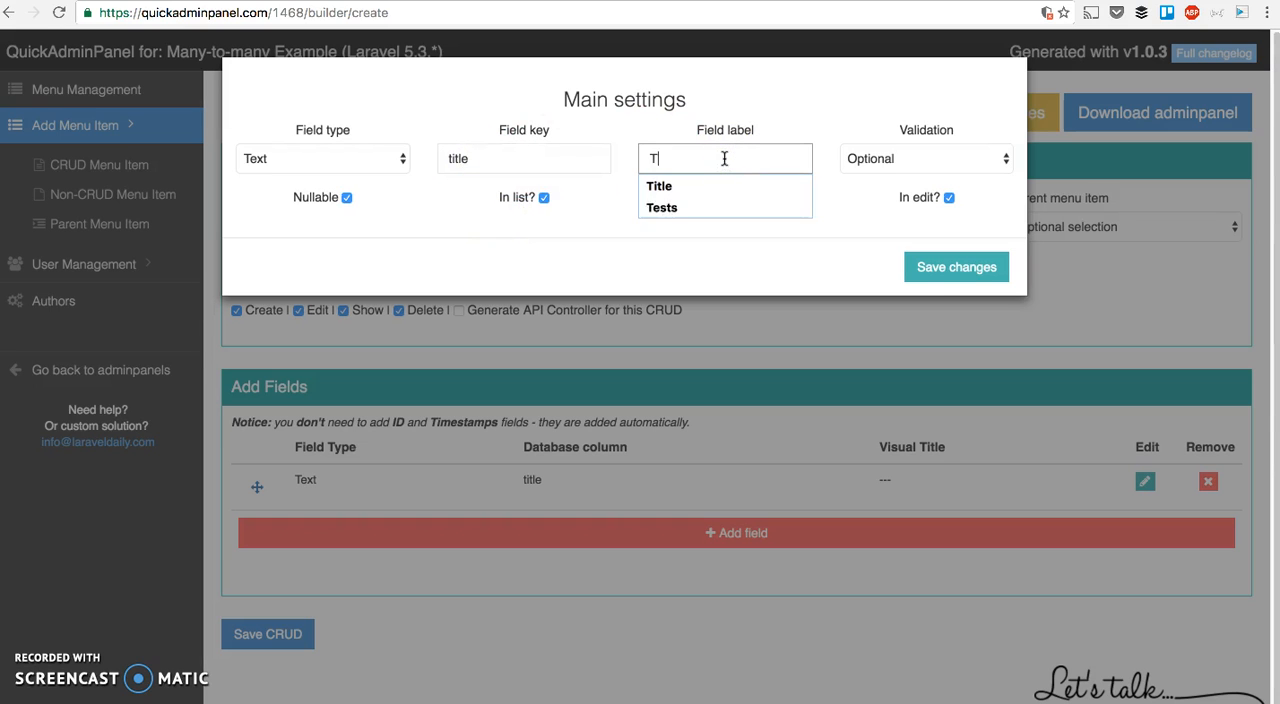
left_click(956, 268)
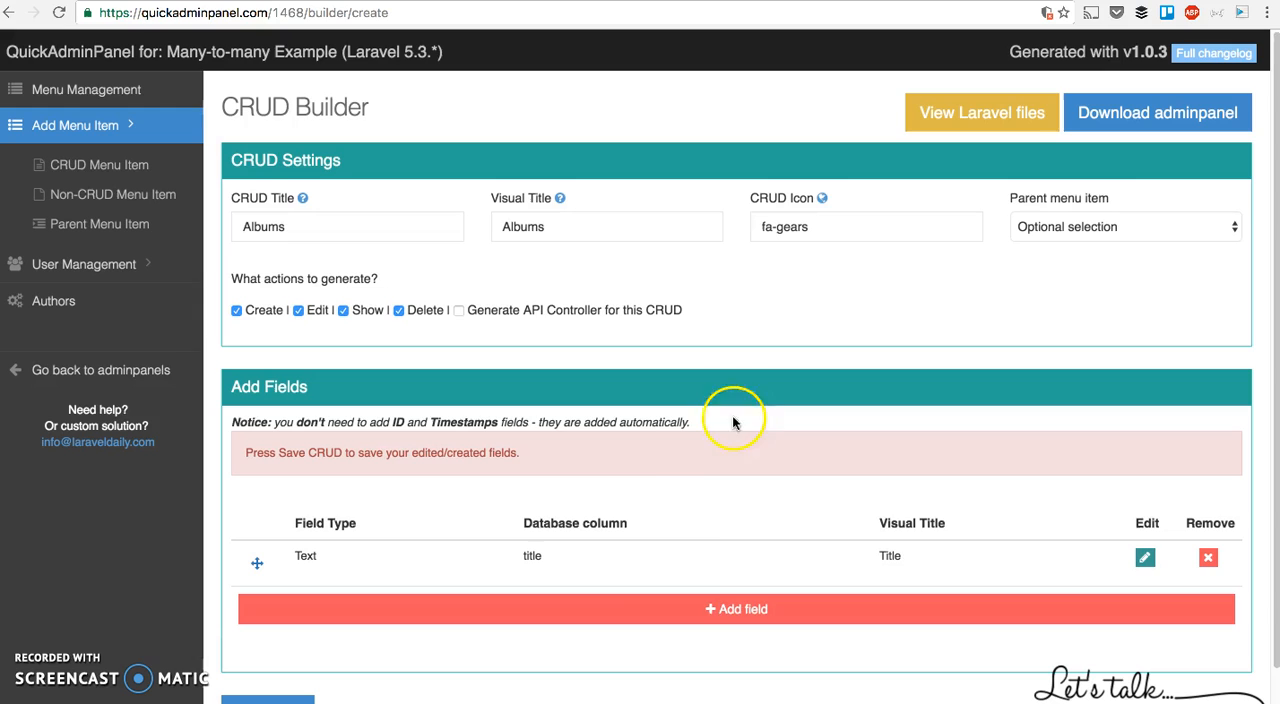
left_click(736, 608)
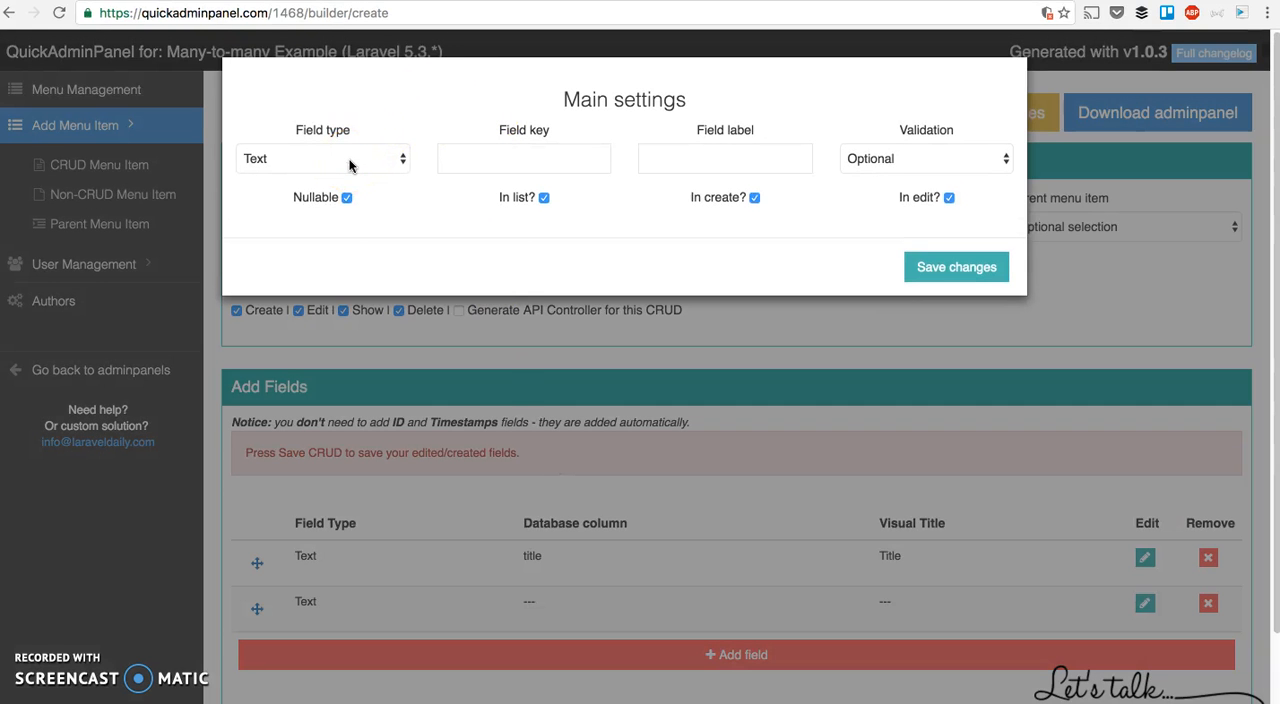
Step: Make the new field a BelongsToMany multi-select keyed 'authors'
left_click(322, 158)
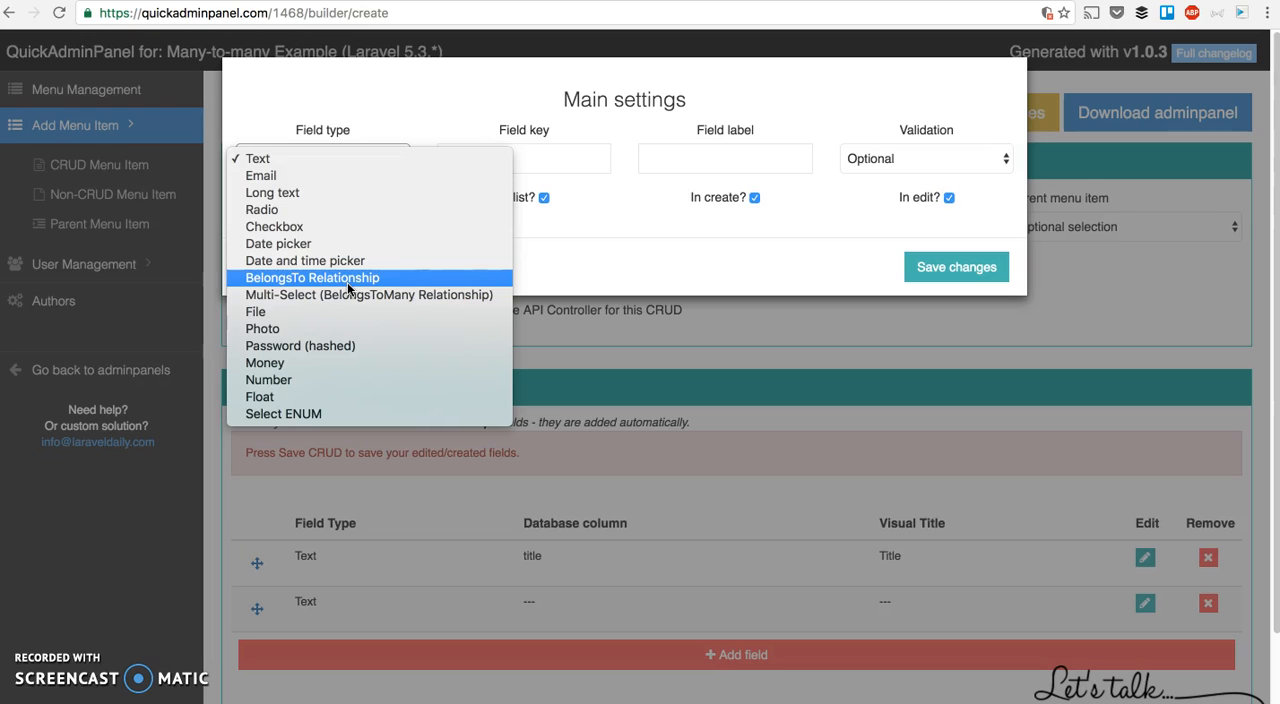
mouse_move(368, 294)
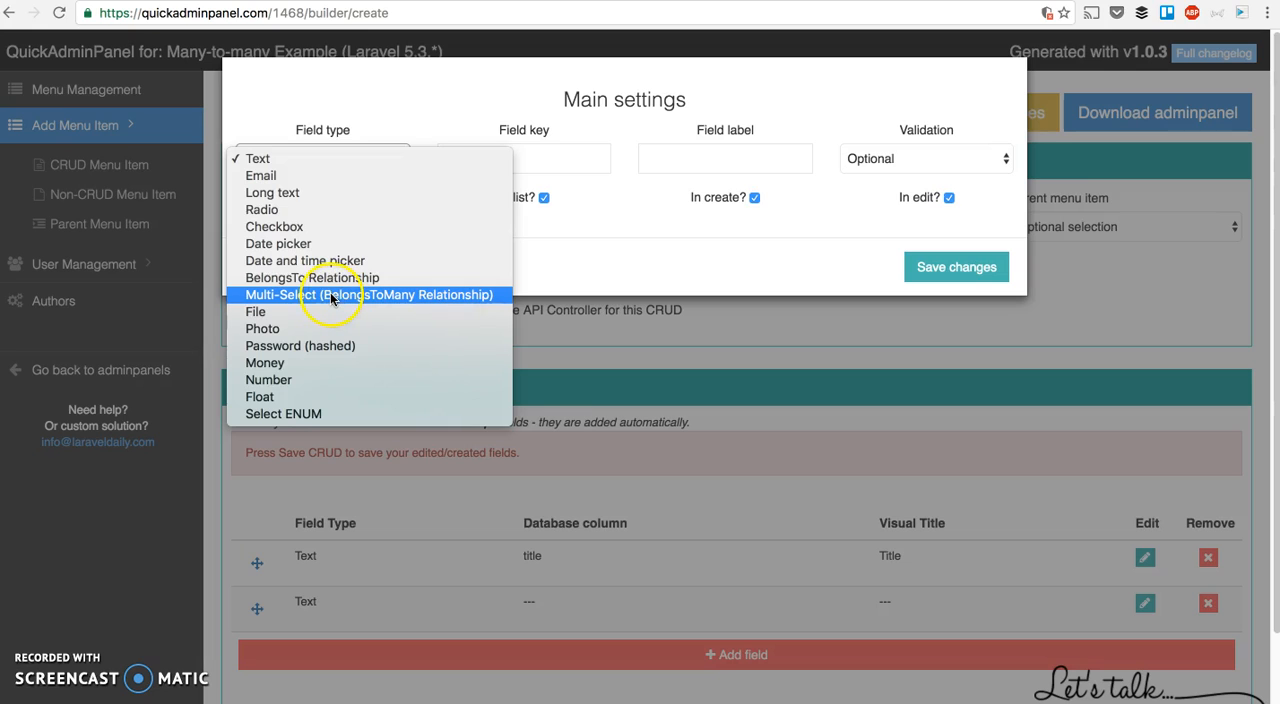
left_click(368, 294)
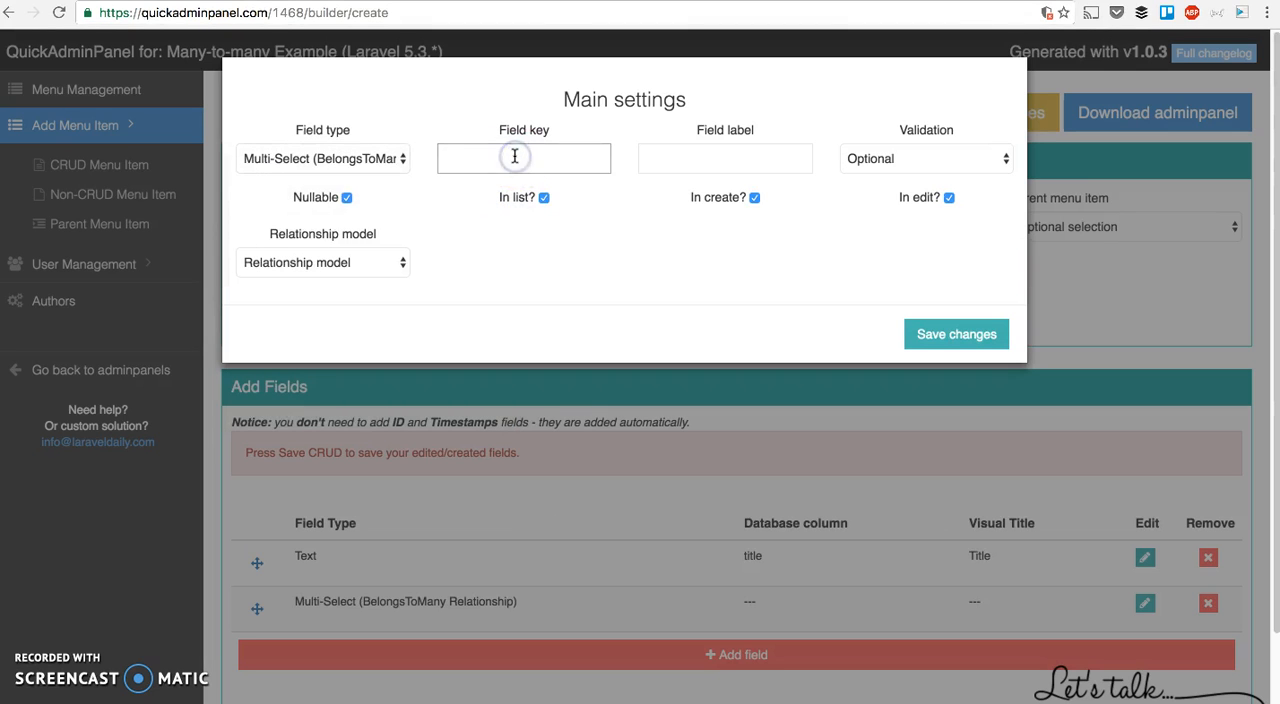
type("authors")
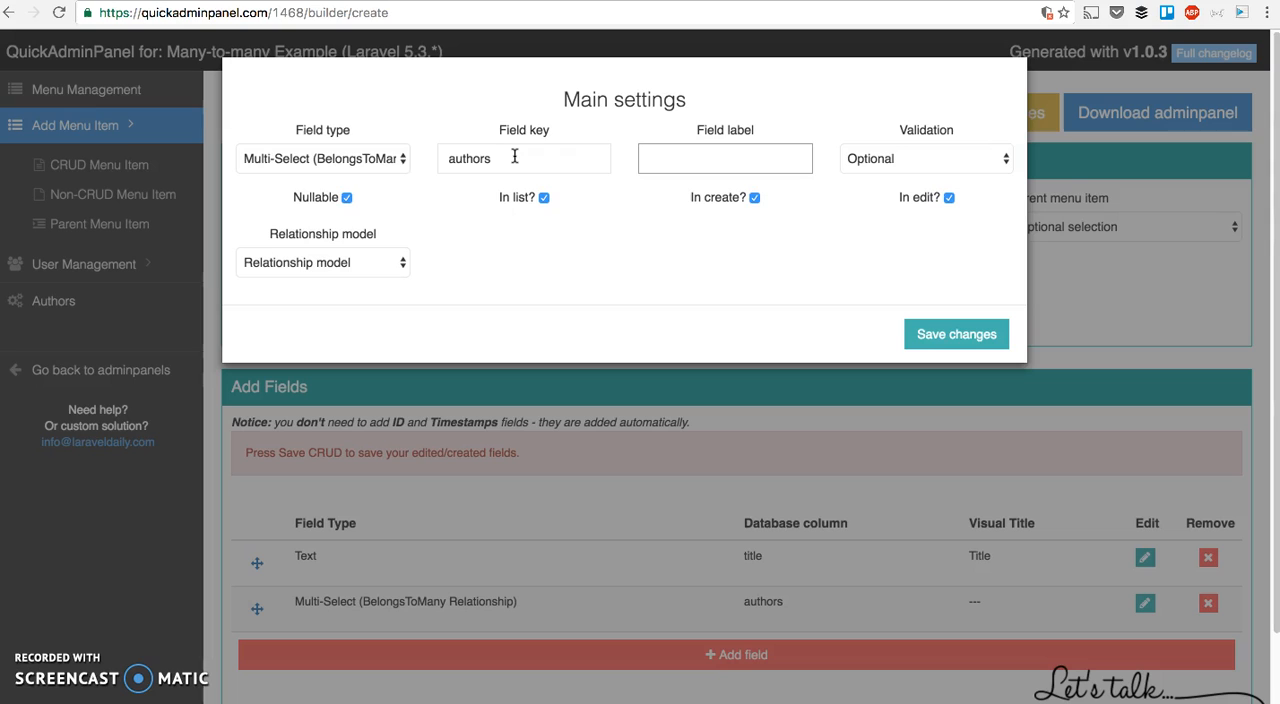
type("At")
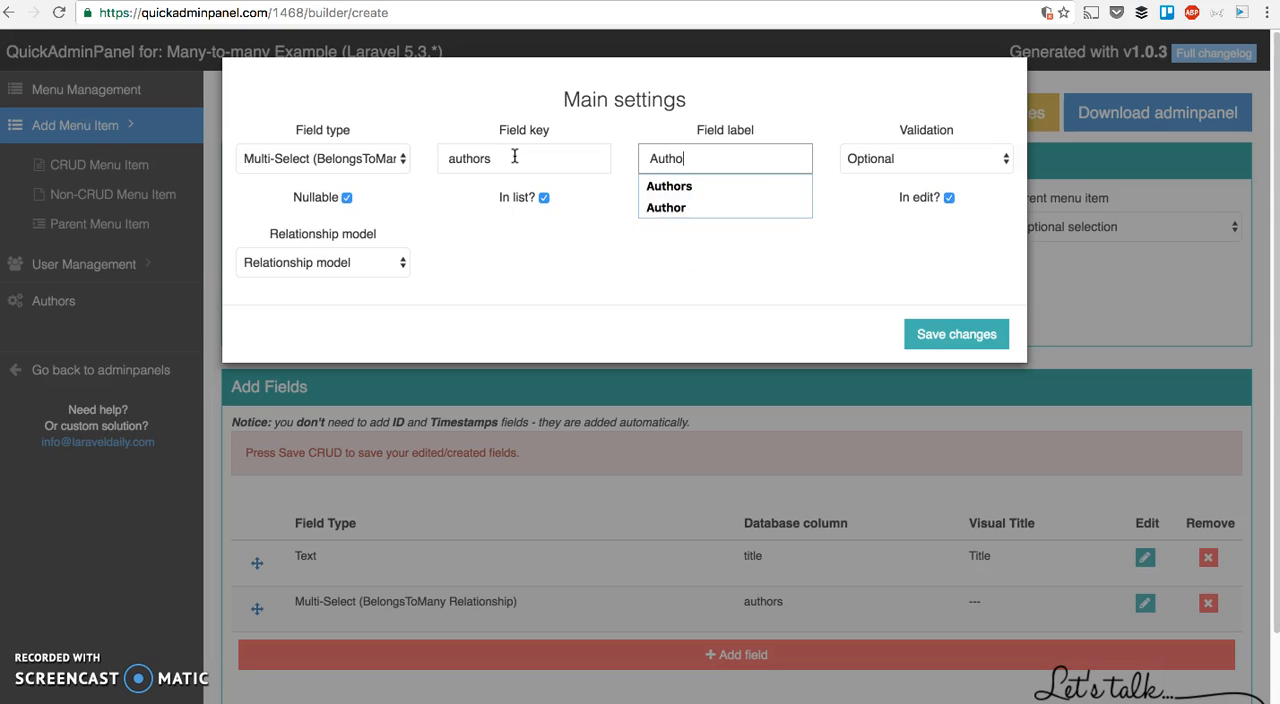
Step: Label it Authors, link it to the Authors model by Name, and save the field
left_click(668, 186)
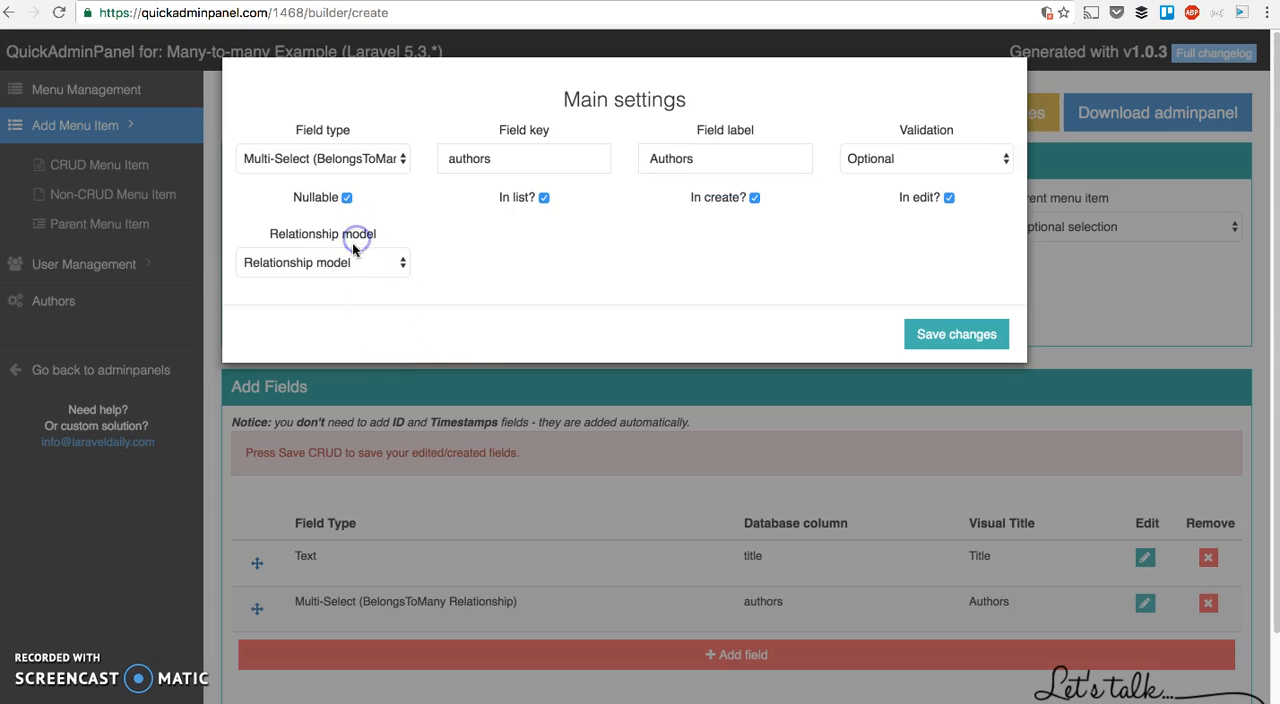
left_click(322, 262)
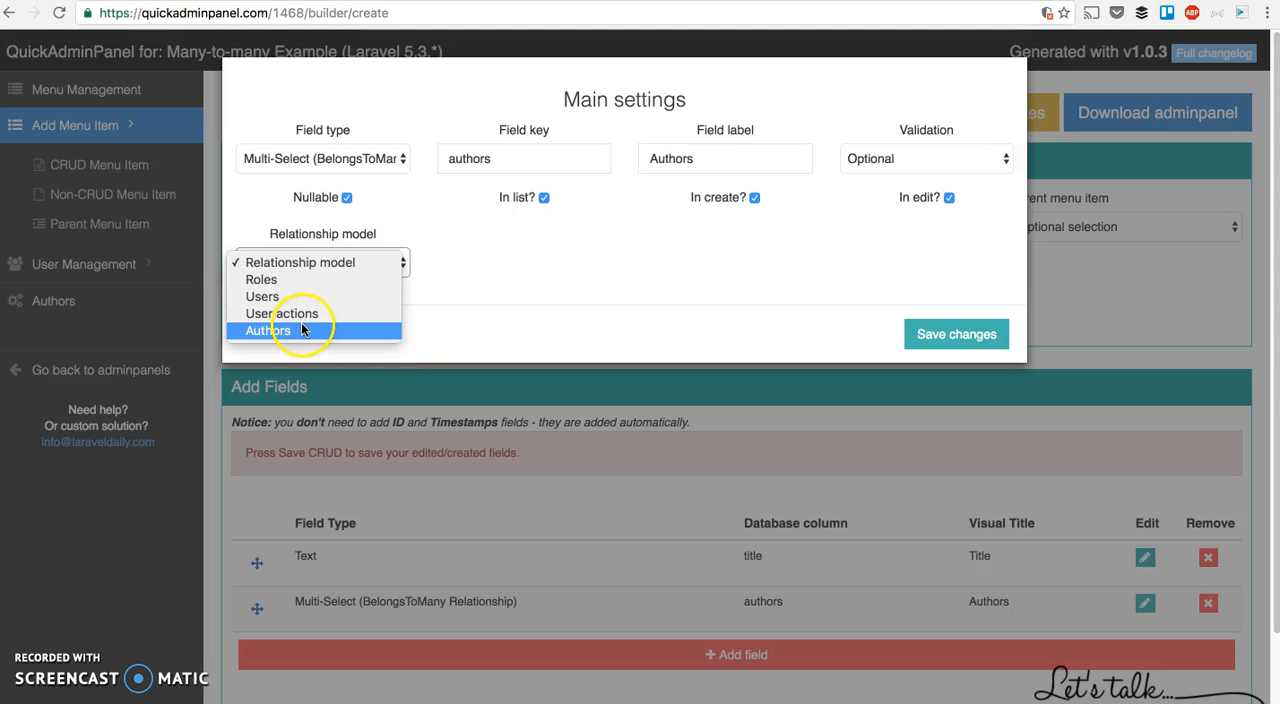
left_click(268, 330)
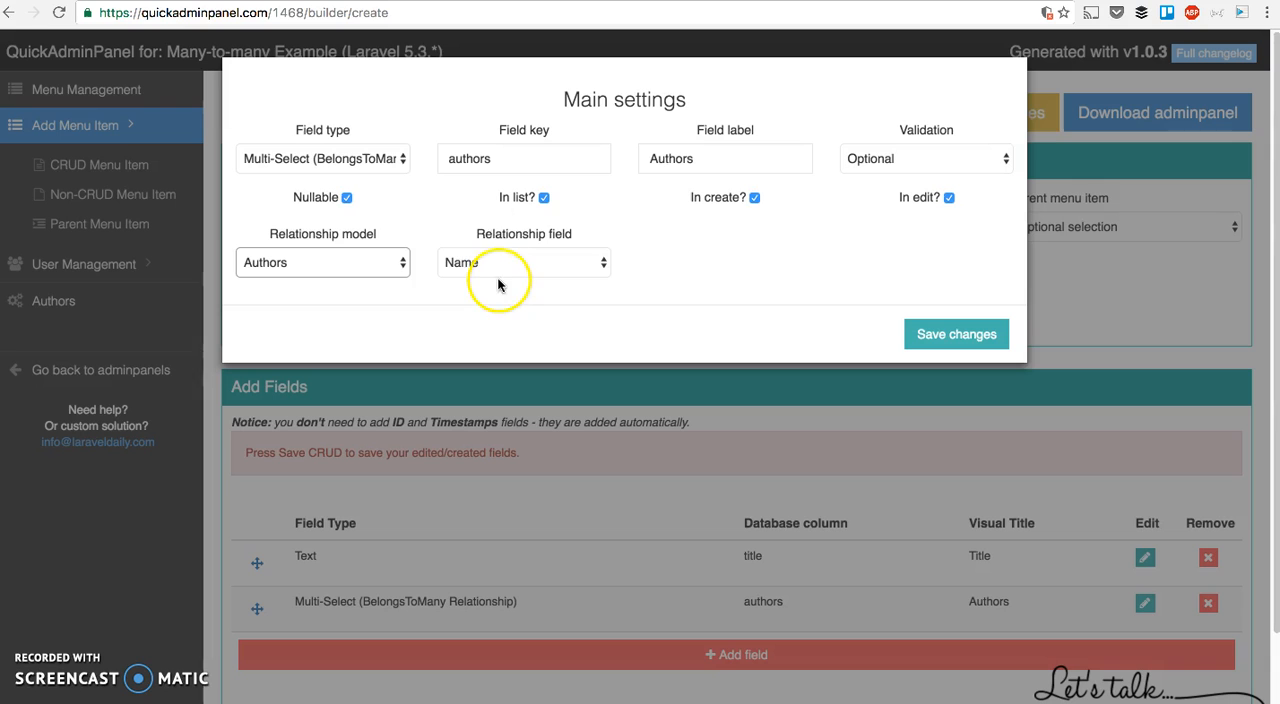
left_click(524, 262)
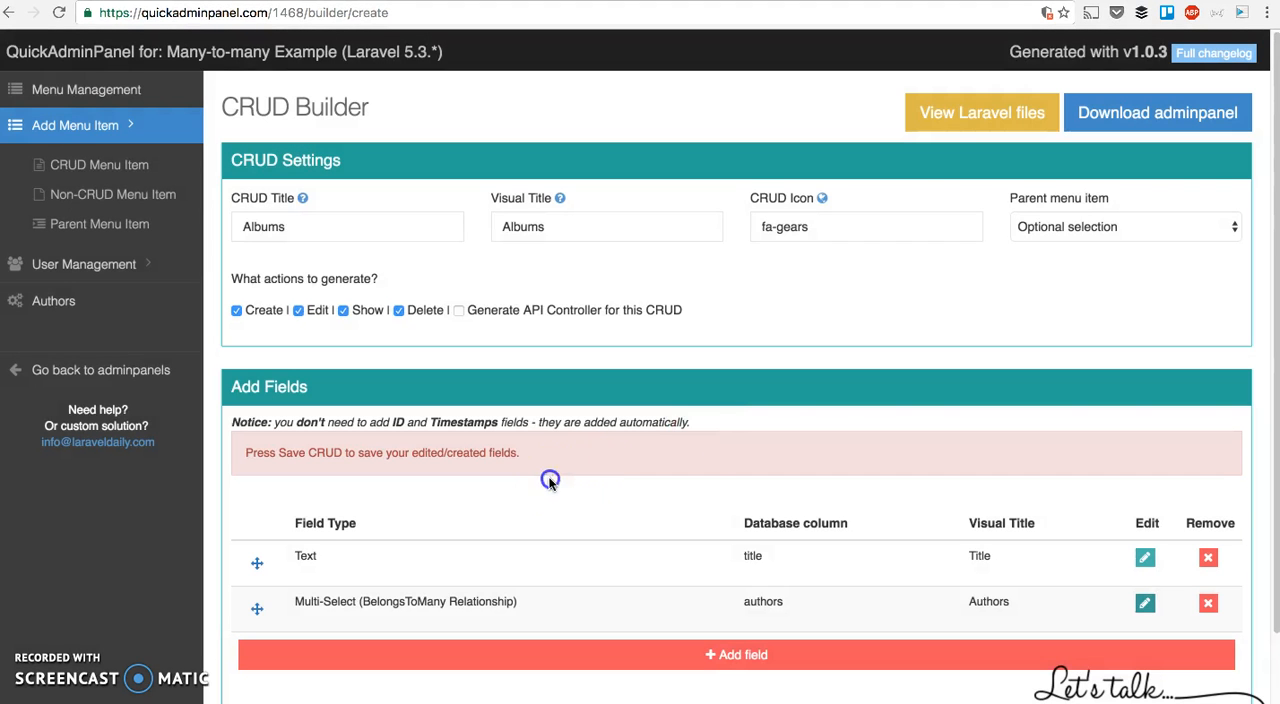
Step: Save the Albums CRUD so it is generated and appears in the menu beside Authors
scroll("down", 3)
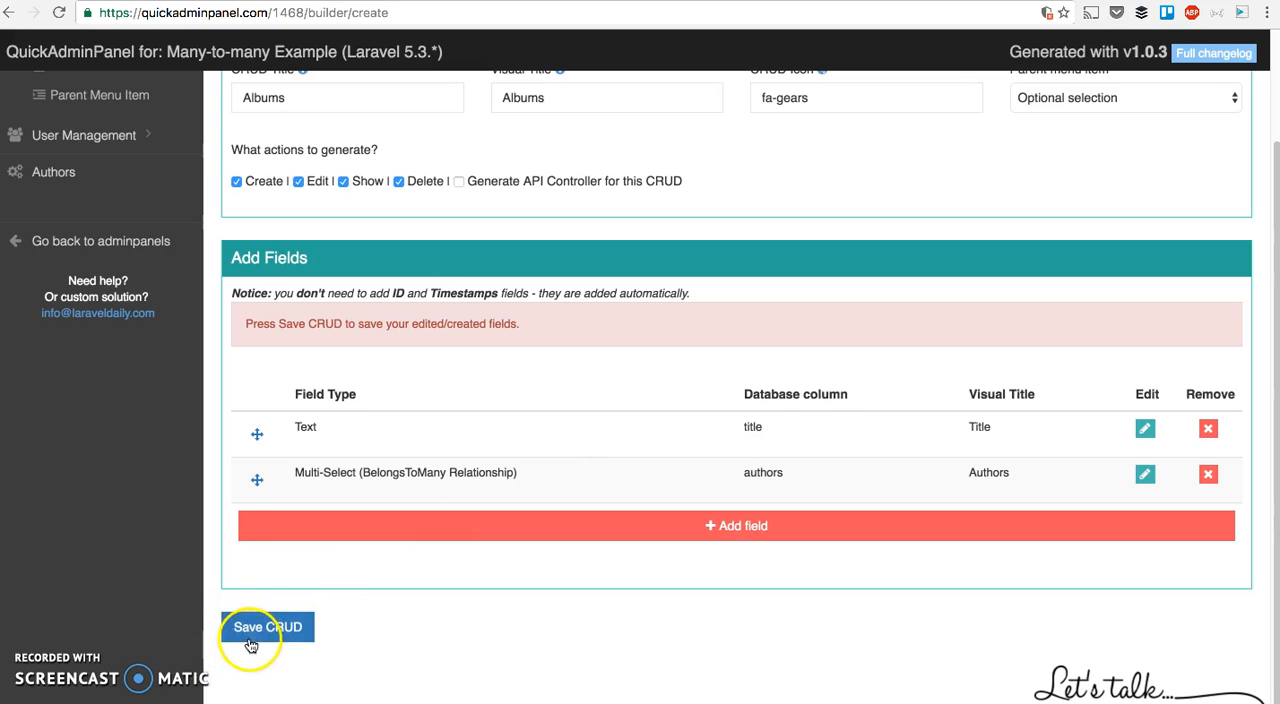
left_click(268, 628)
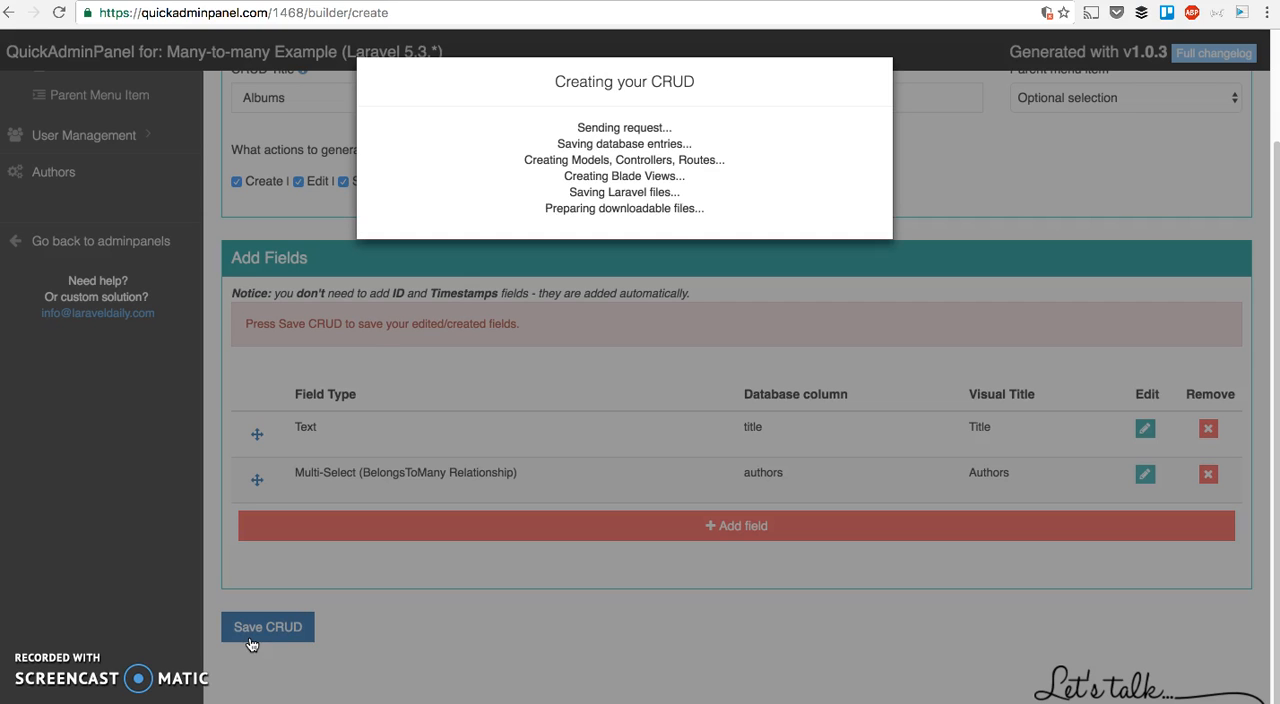
left_click(268, 628)
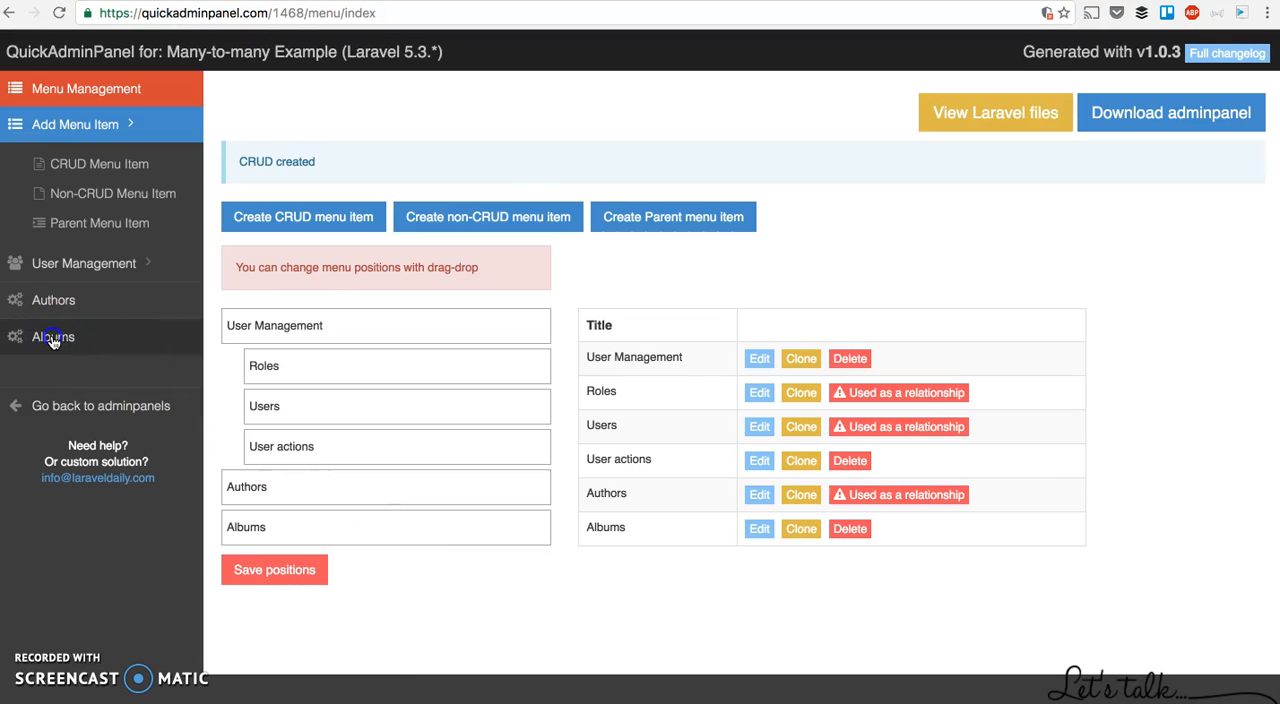
Step: Add a first album titled 'Album' tagged with Author A, Author B and Author C
left_click(52, 336)
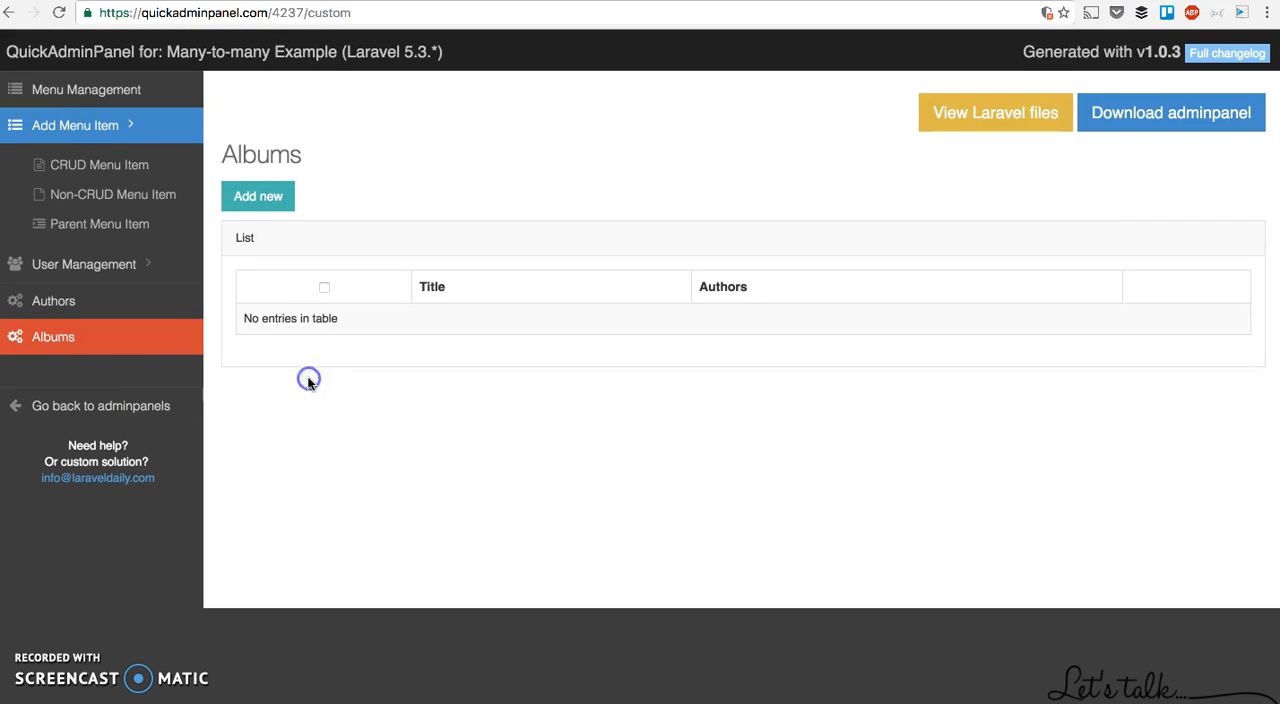
left_click(258, 196)
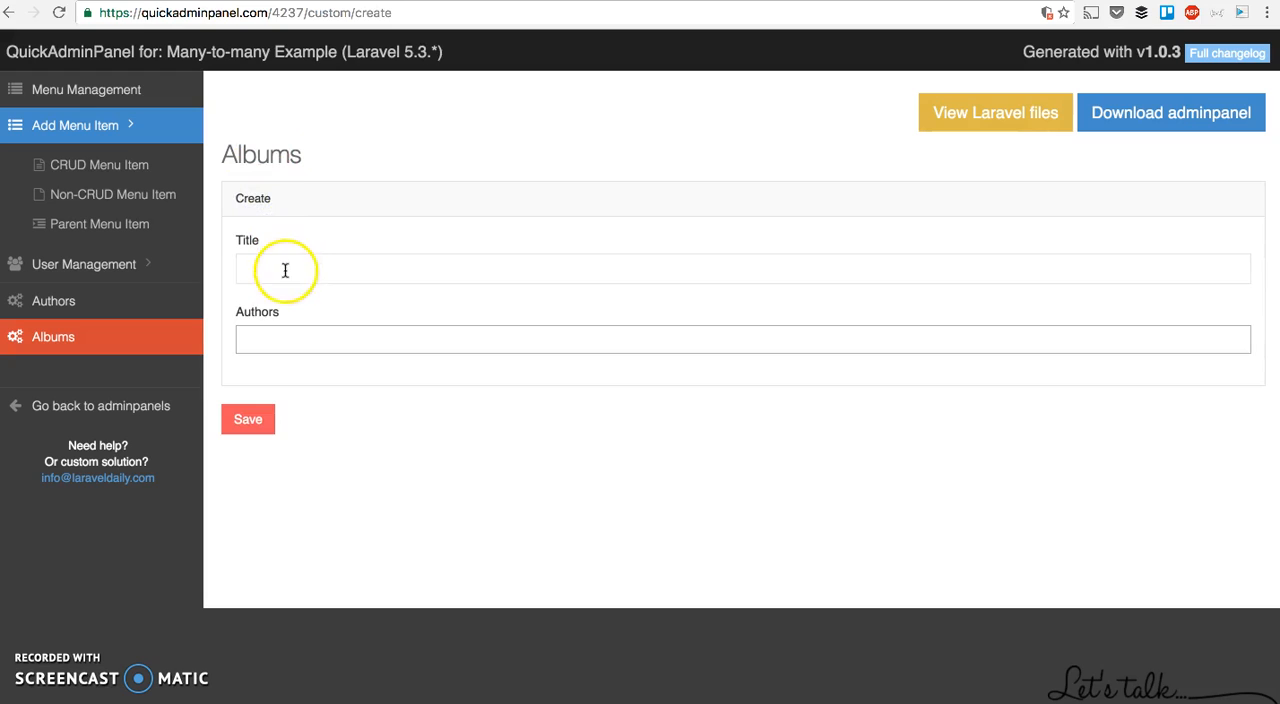
type("Albu")
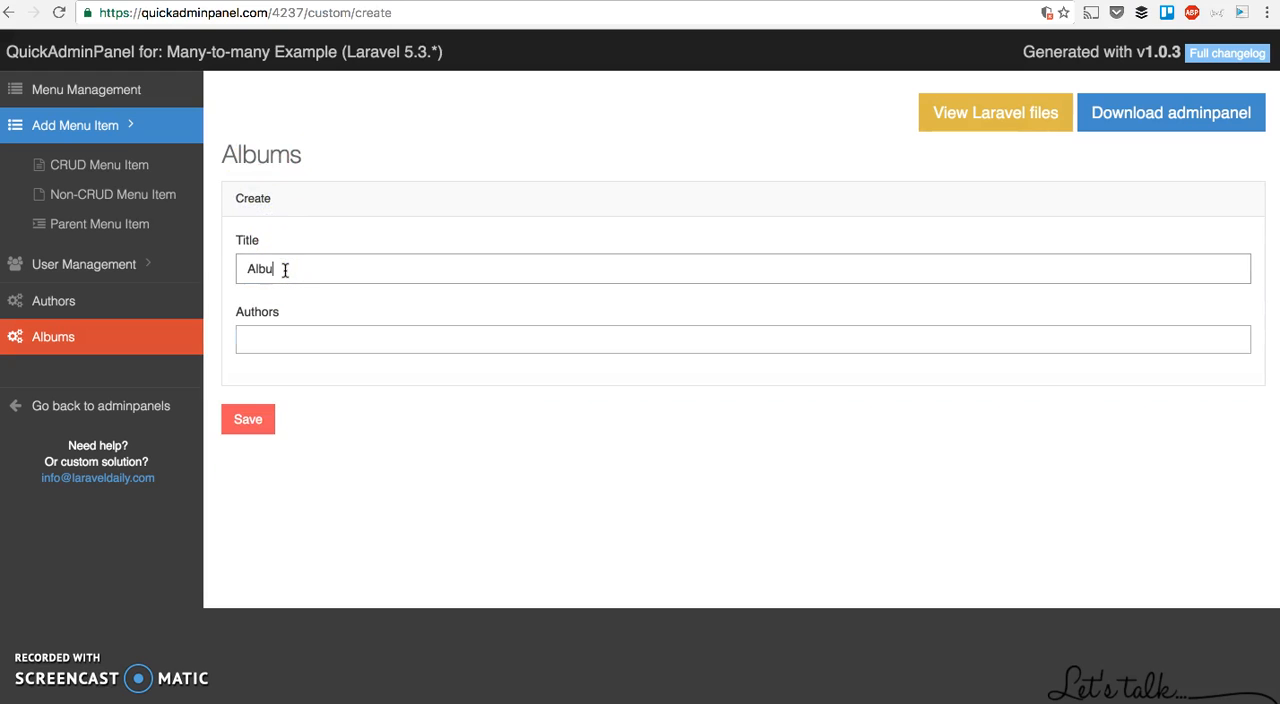
left_click(742, 338)
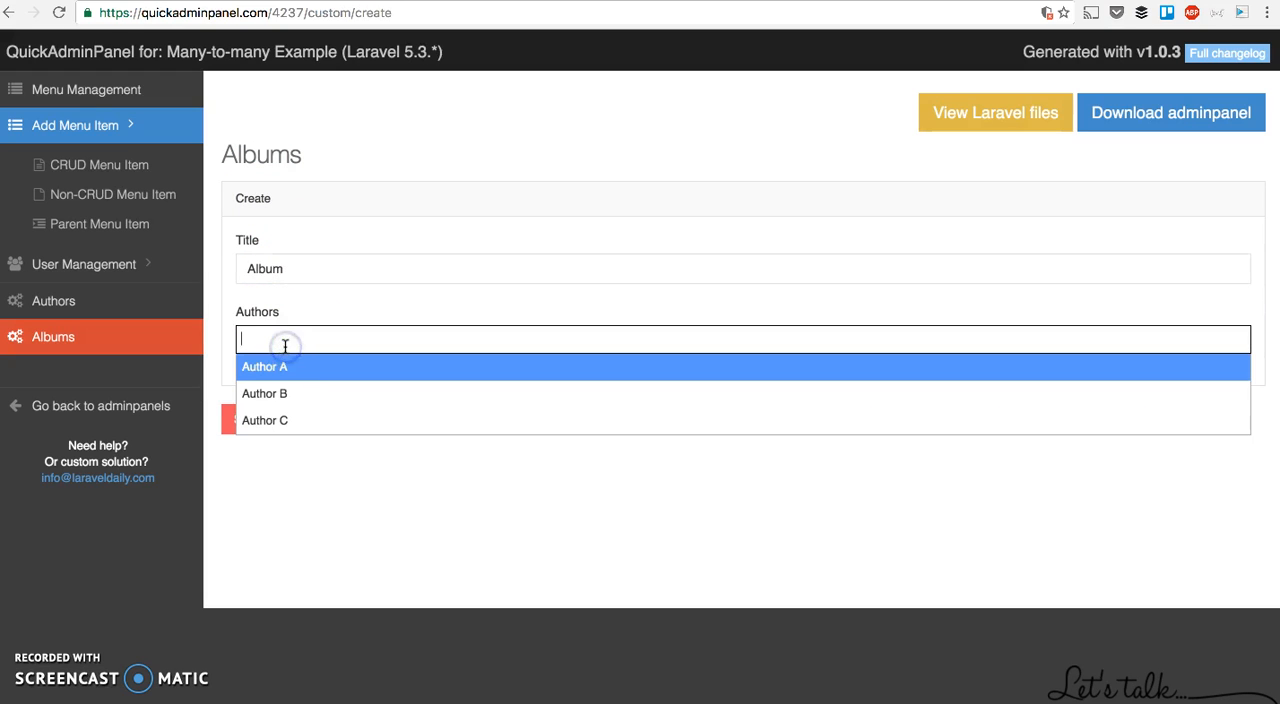
left_click(264, 366)
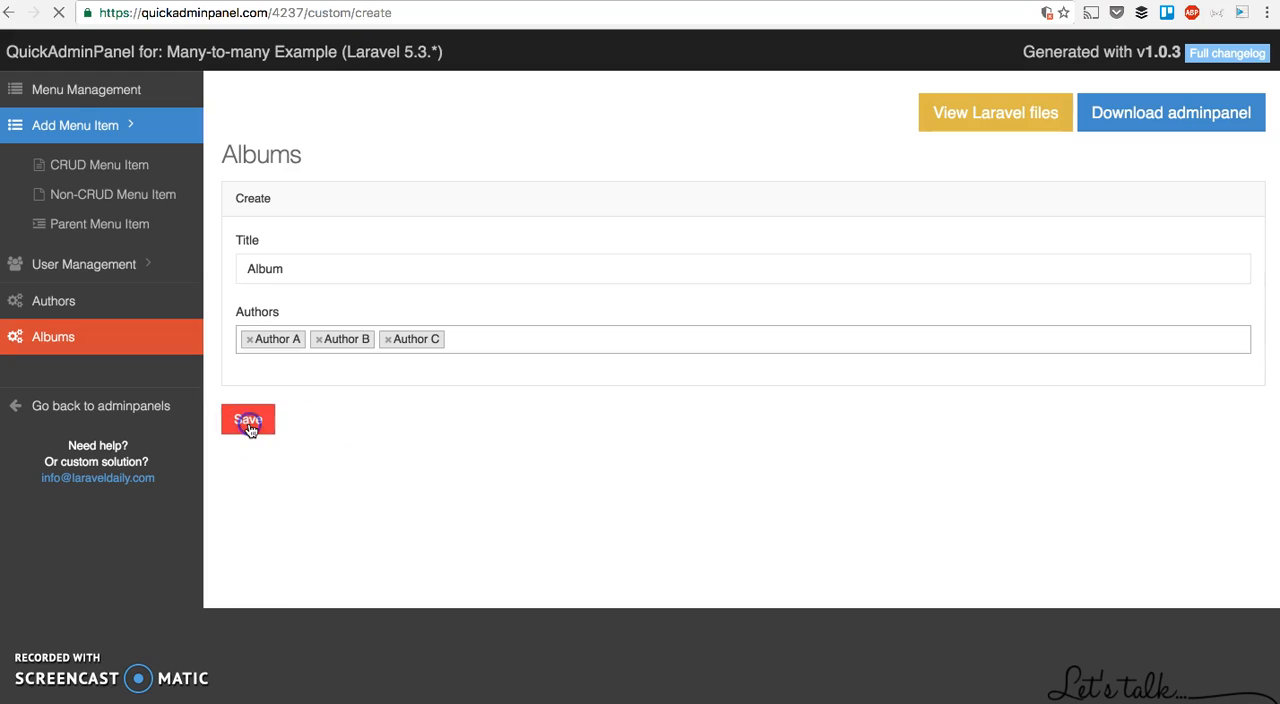
left_click(248, 420)
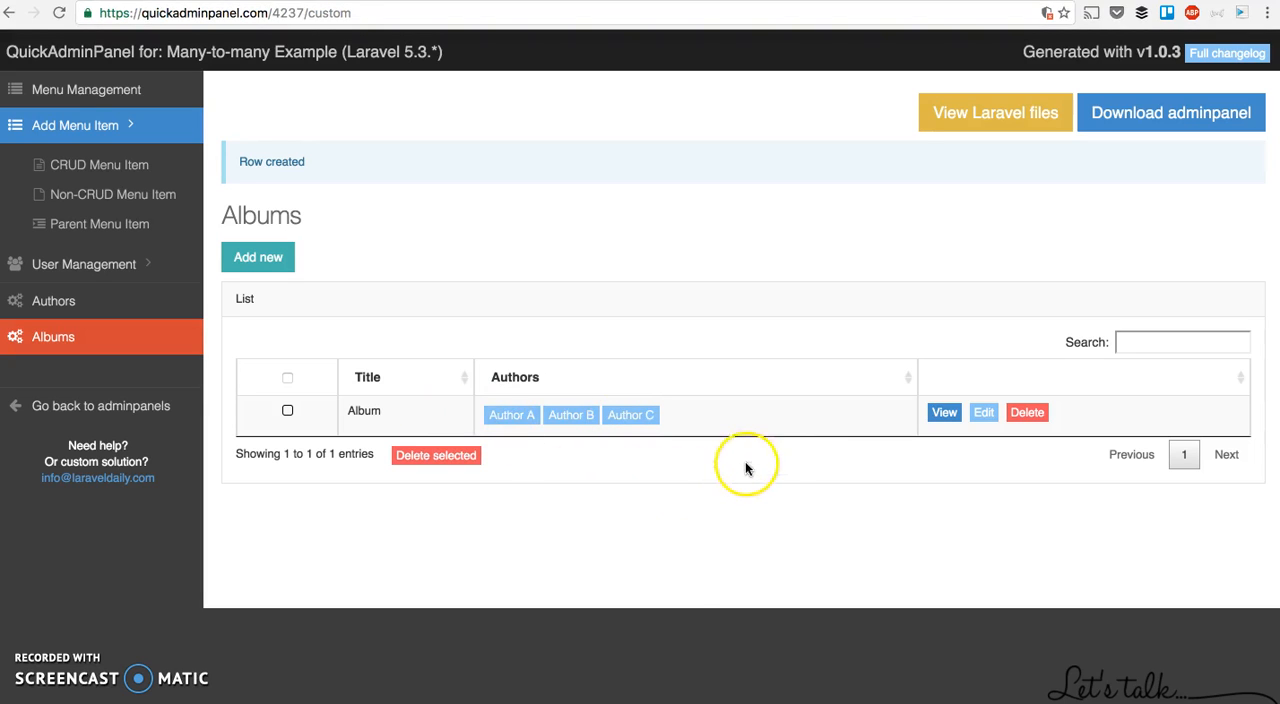
Step: Edit the album to drop Author C, leaving Author A and Author B, and update it
left_click(984, 412)
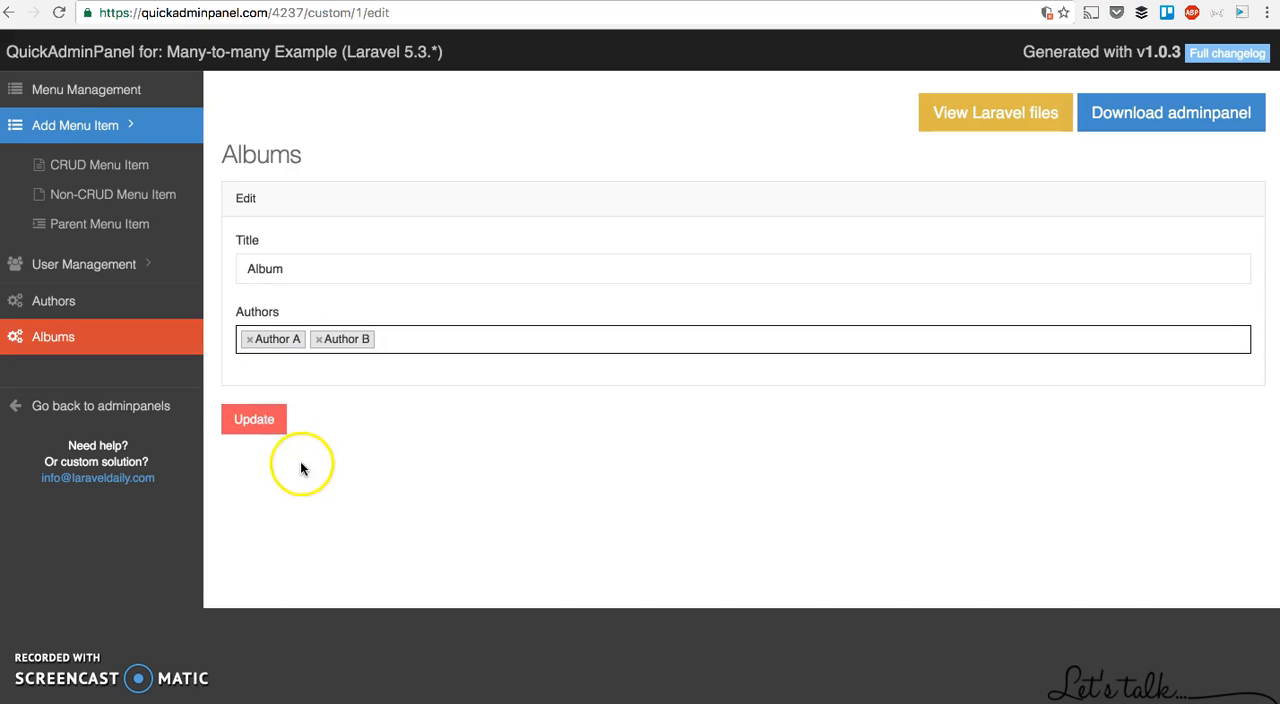
left_click(252, 420)
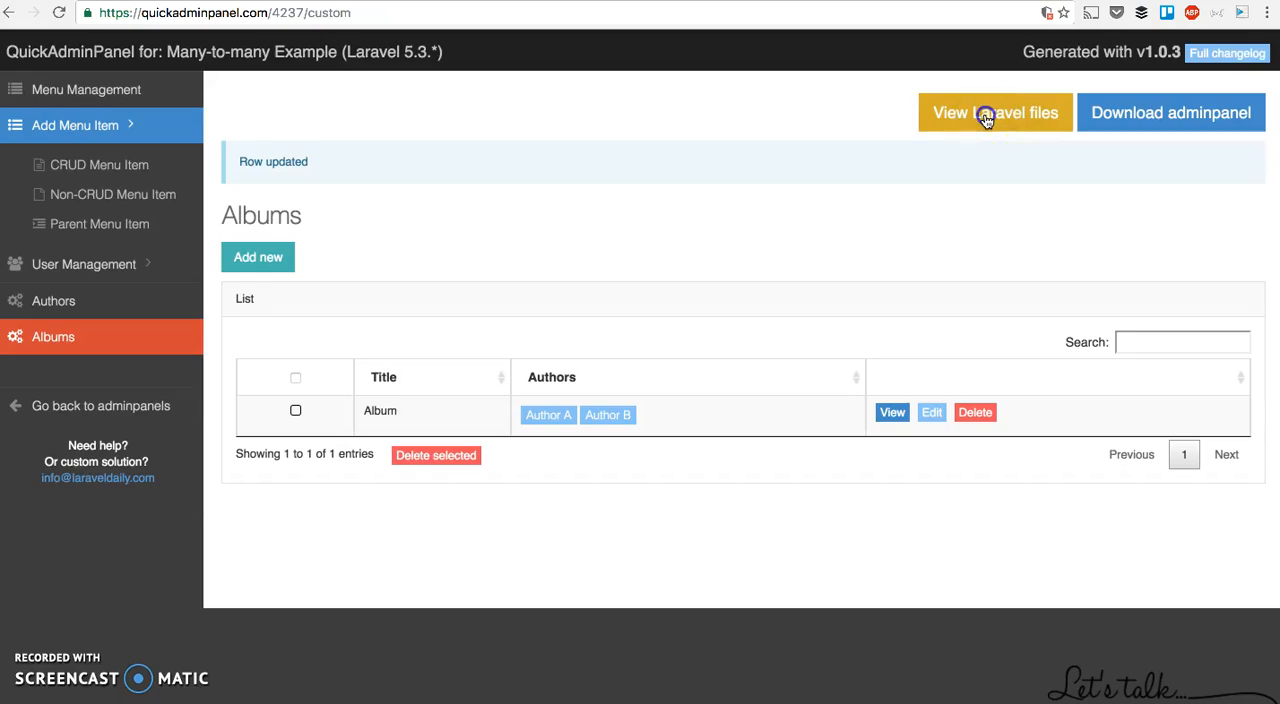
Step: View the generated Laravel files and preview app/Album.php with its authors belongsToMany relationship
left_click(994, 112)
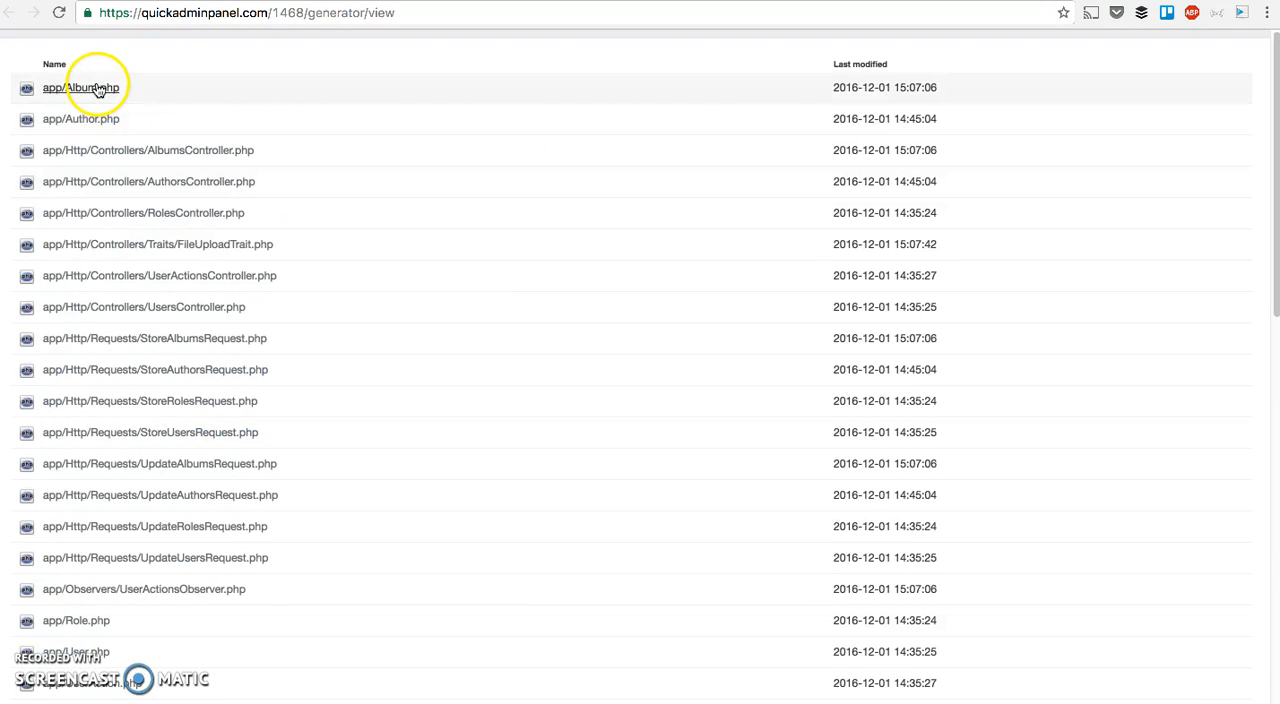
left_click(80, 88)
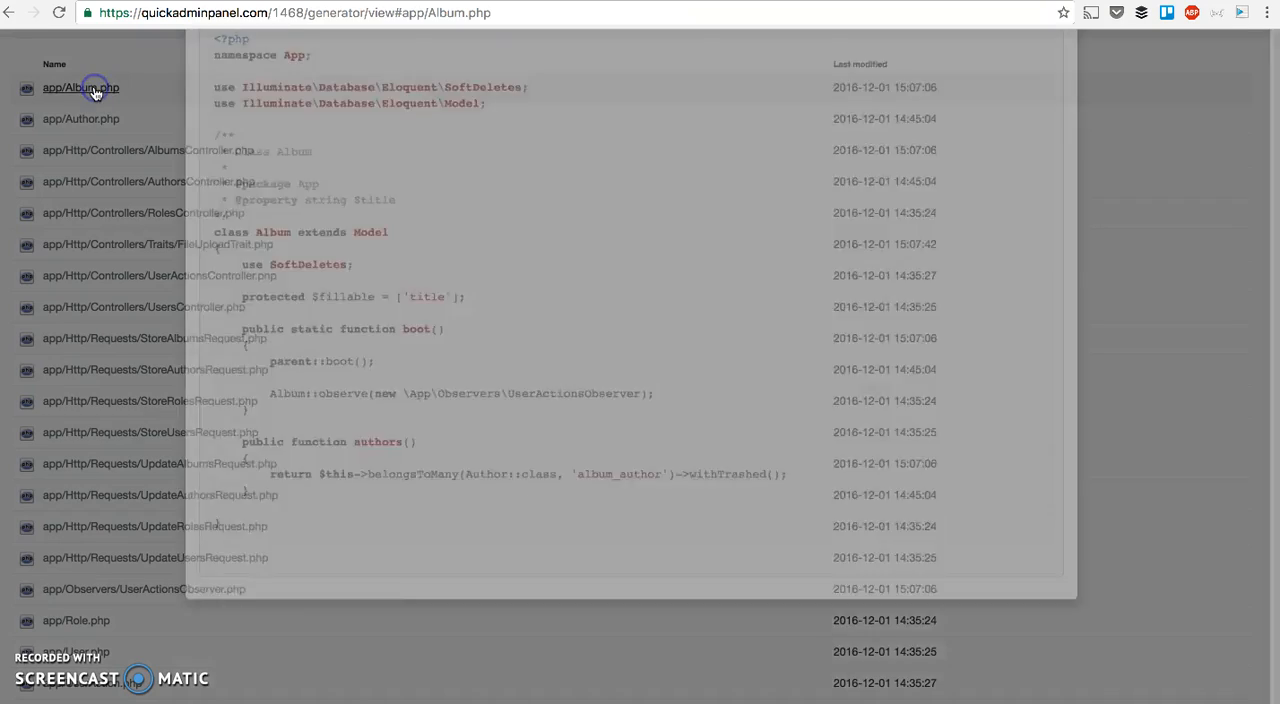
left_click(80, 88)
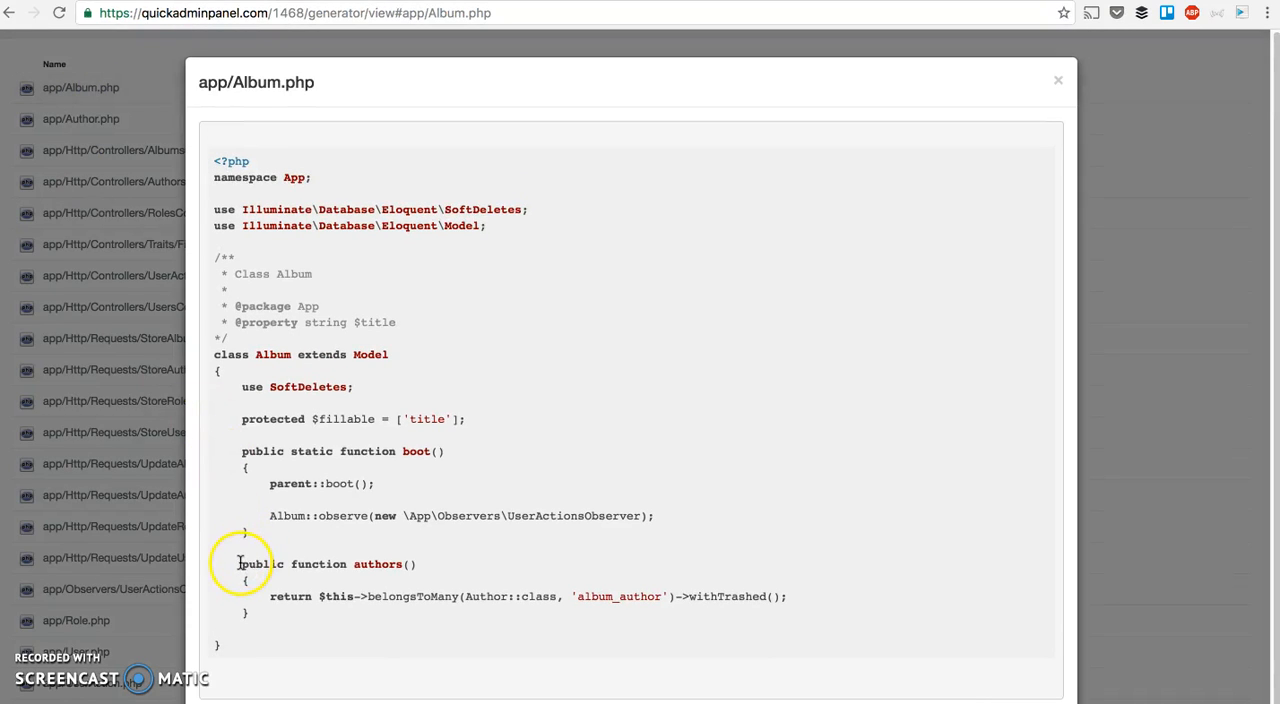